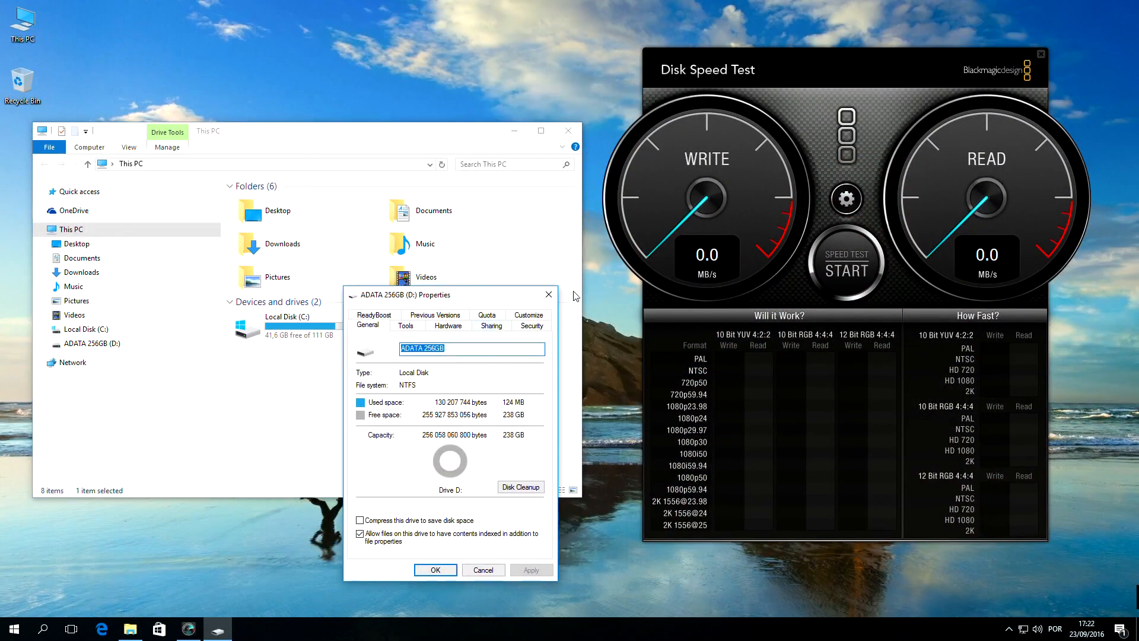
# Dismiss the ADATA 256GB (D:) Properties dialog with OK
pyautogui.click(846, 262)
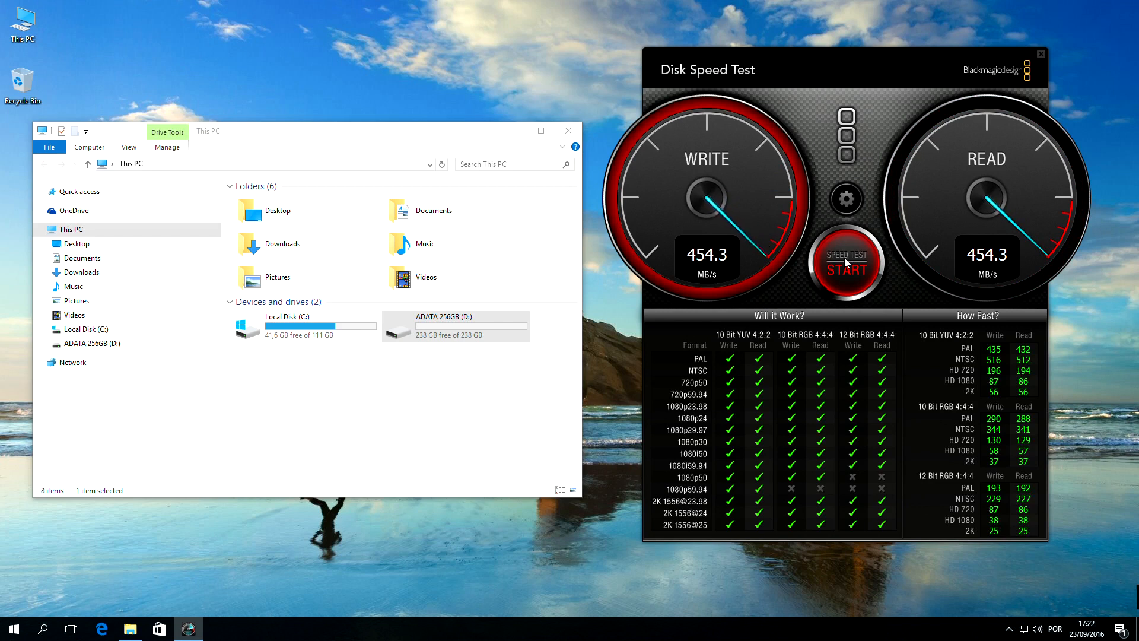
# Start the speed test on the 256 GB drive, reaching about 455 MB/s write
pyautogui.click(845, 264)
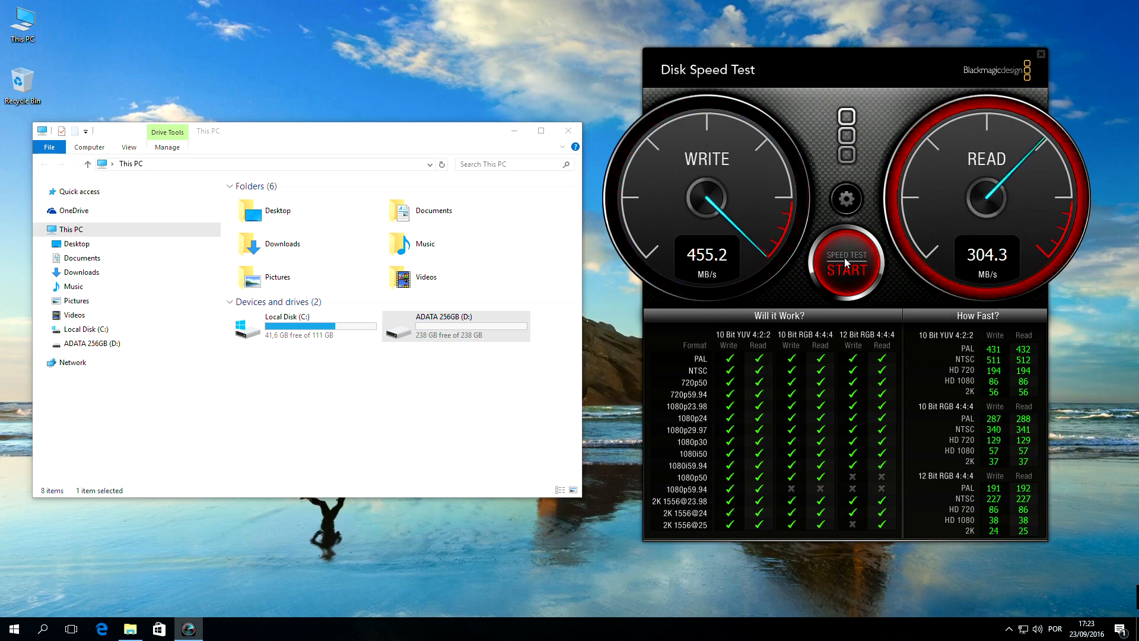